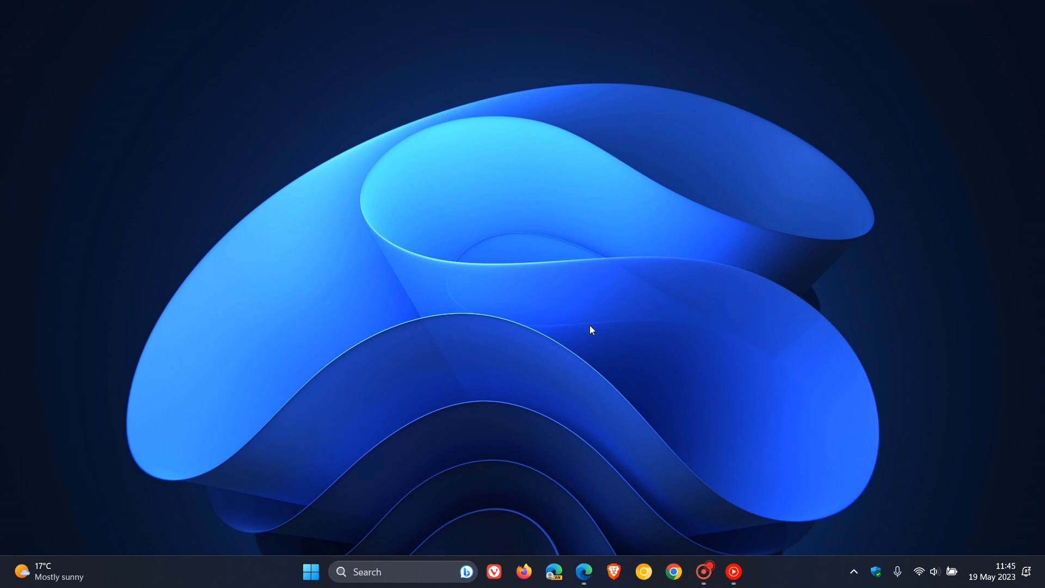
pyautogui.moveTo(709, 292)
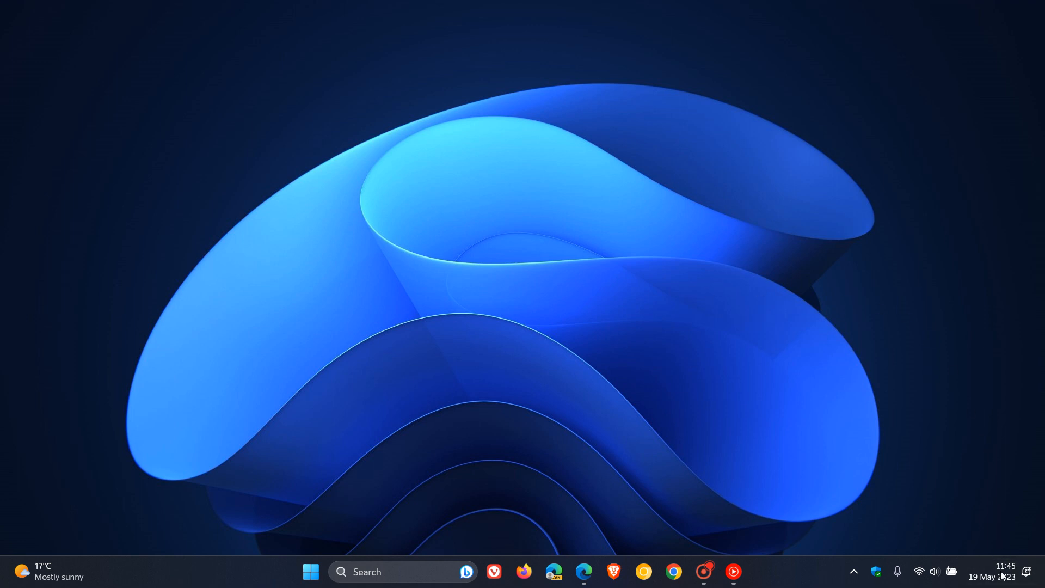
# Bring Edge forward on the Windows Blogs post announcing Build 22621.1776 for Release Preview.
pyautogui.click(993, 572)
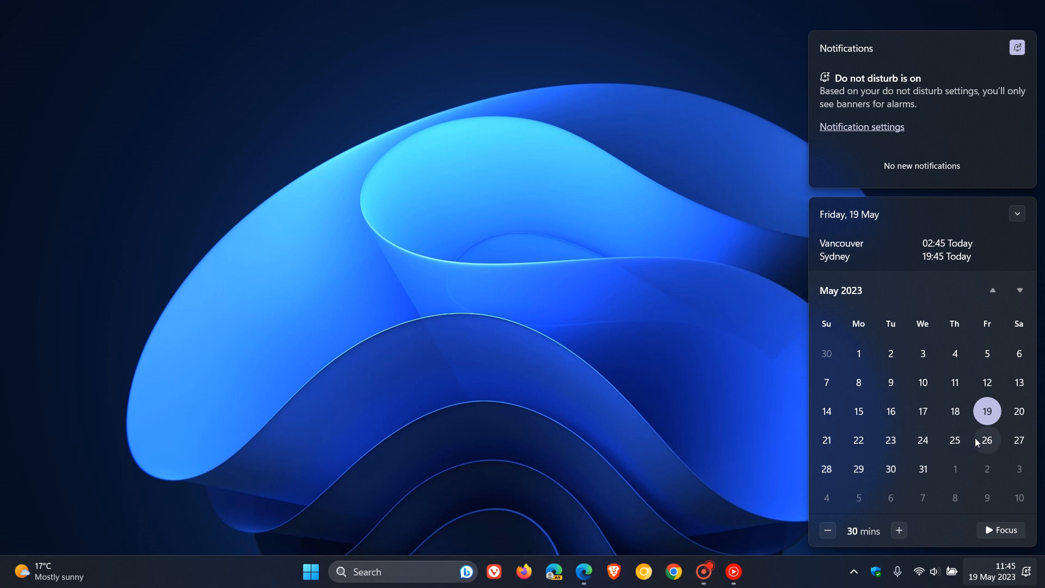
pyautogui.moveTo(890, 439)
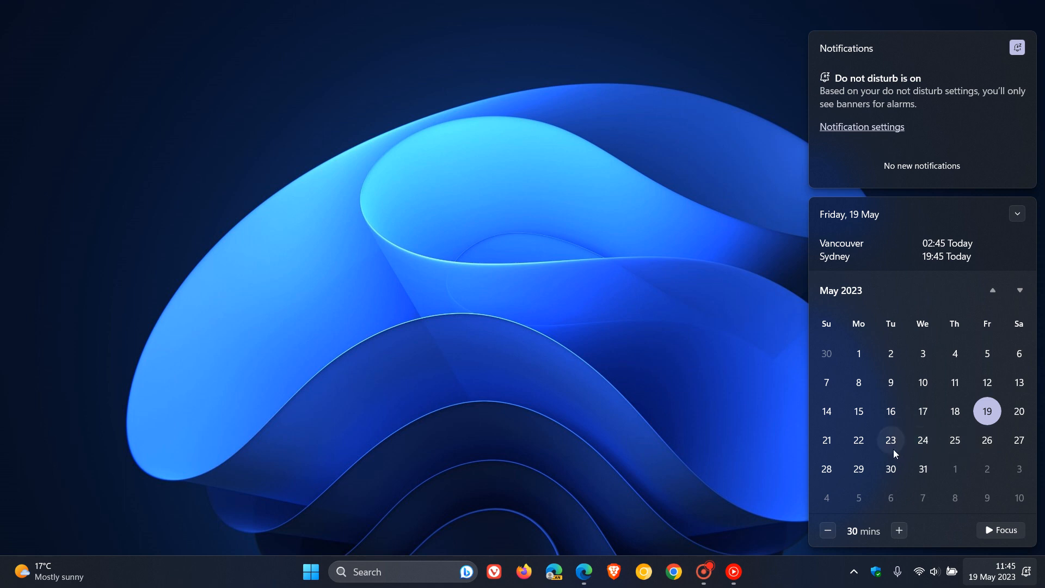
pyautogui.moveTo(923, 439)
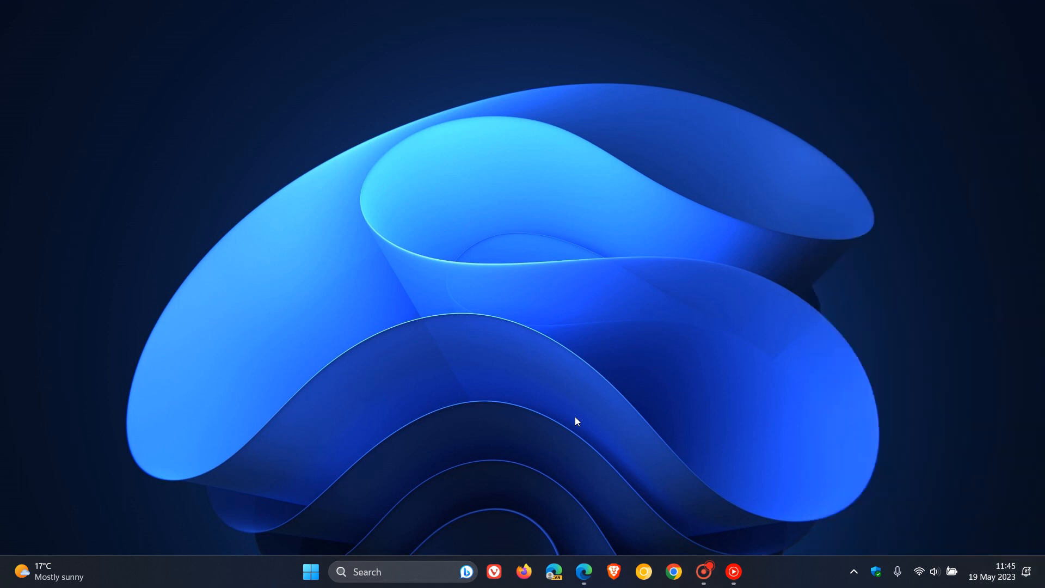
pyautogui.click(583, 576)
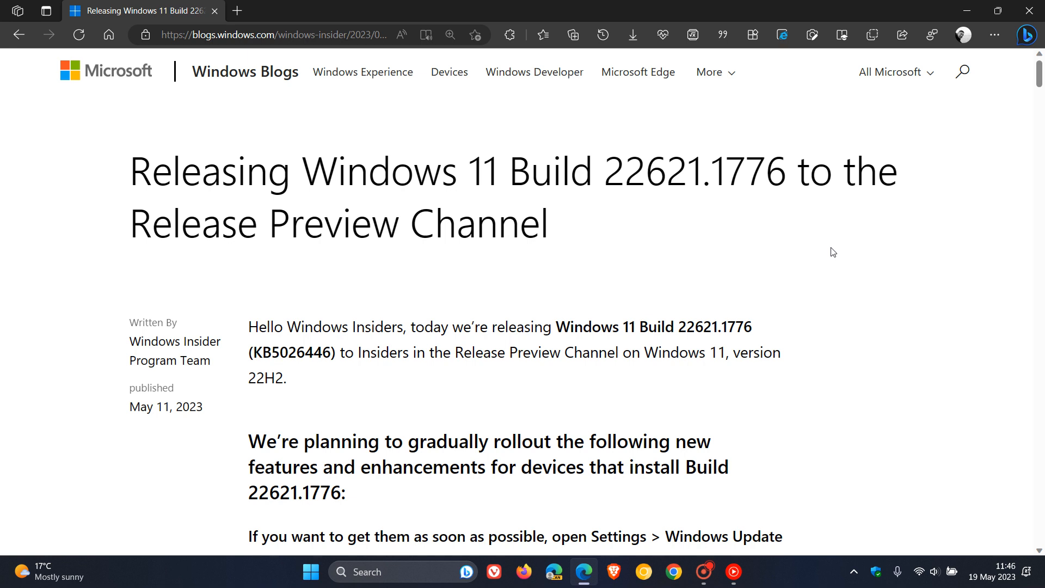
pyautogui.moveTo(886, 245)
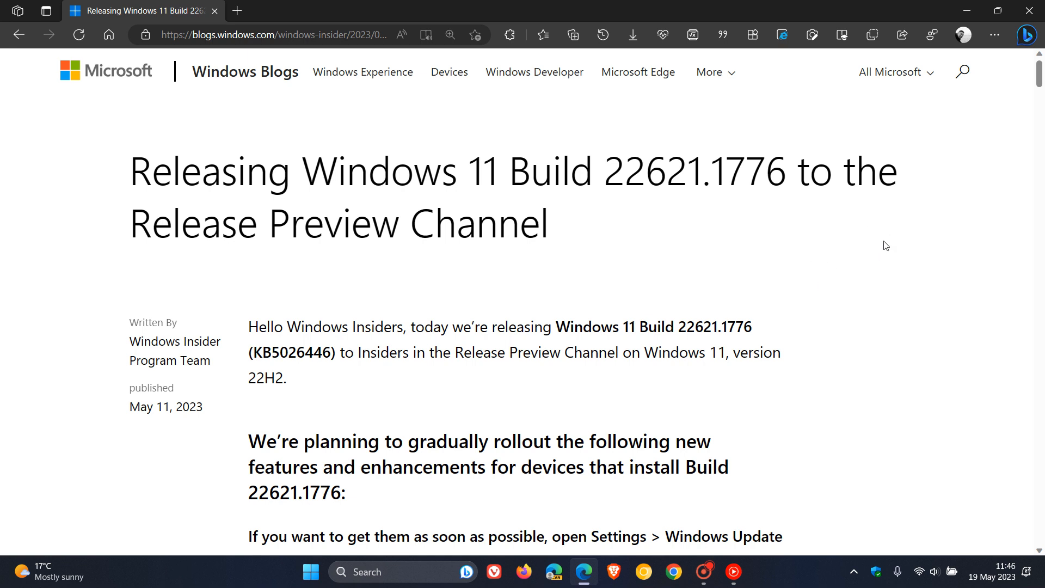
pyautogui.moveTo(881, 245)
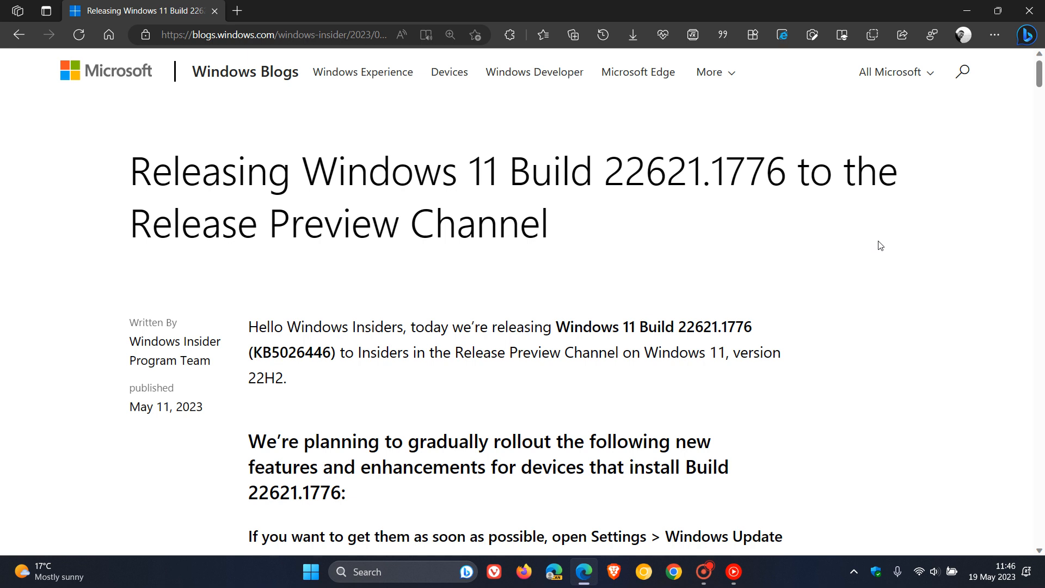
pyautogui.moveTo(871, 265)
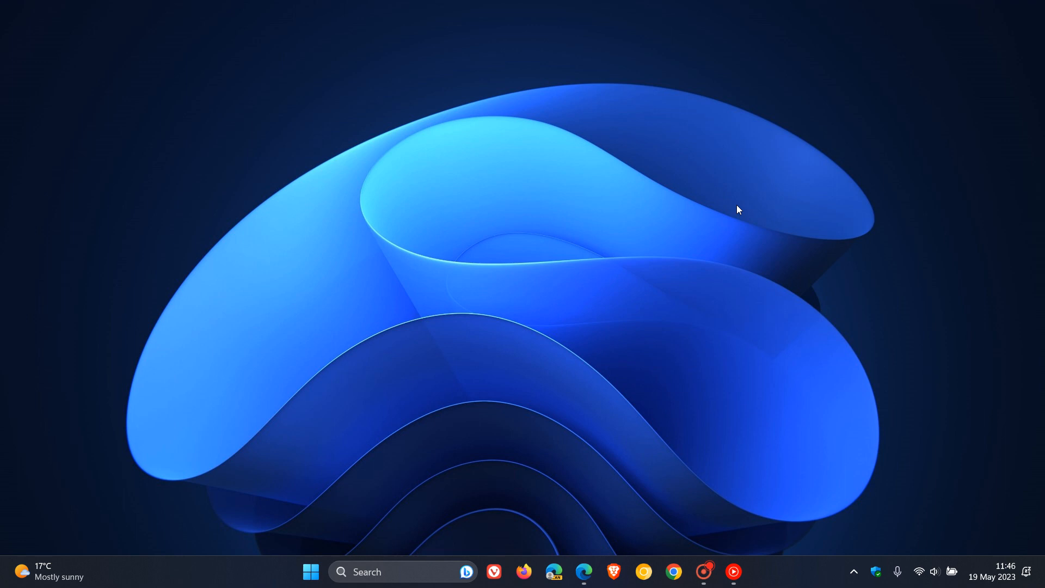
pyautogui.moveTo(773, 236)
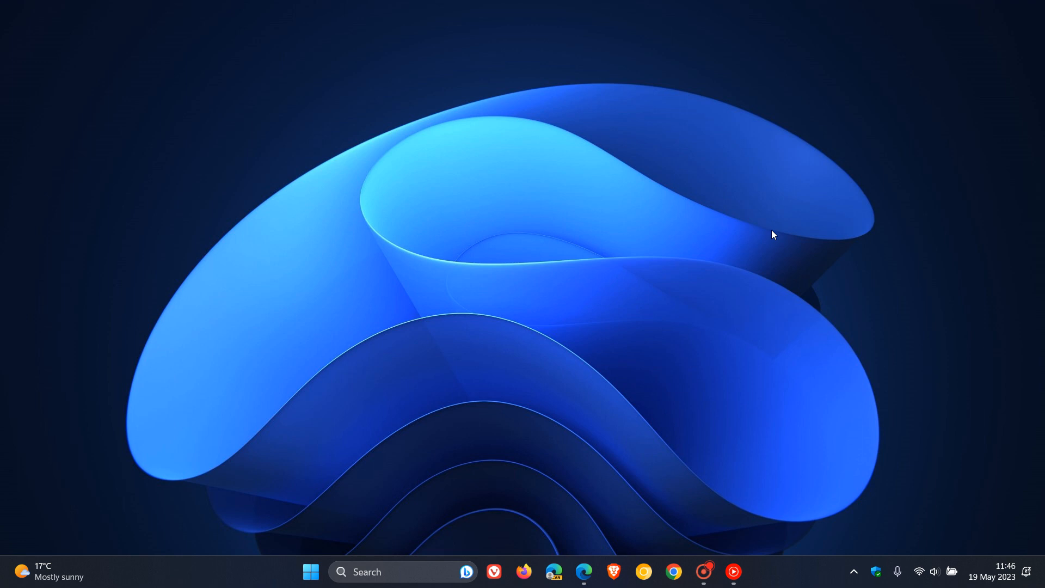
pyautogui.click(399, 572)
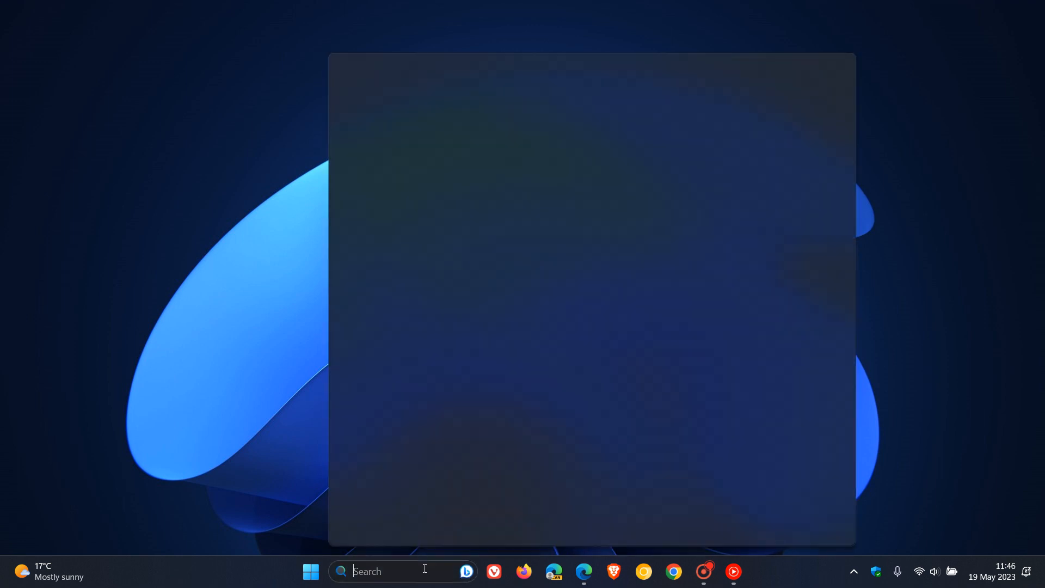
# Search the taskbar for 'winver' to launch the About Windows version tool.
pyautogui.write('w')
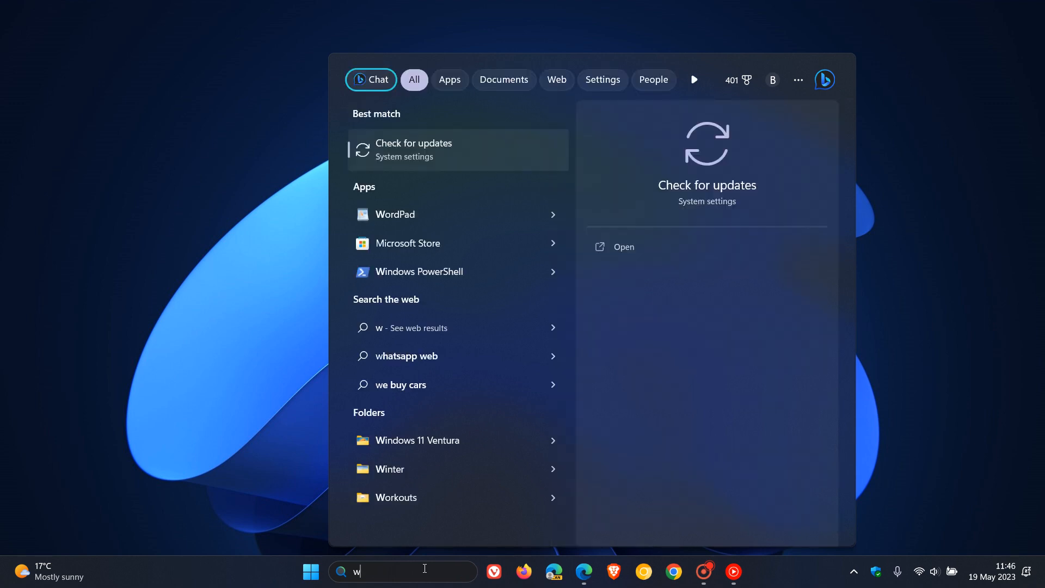
pyautogui.write('inve')
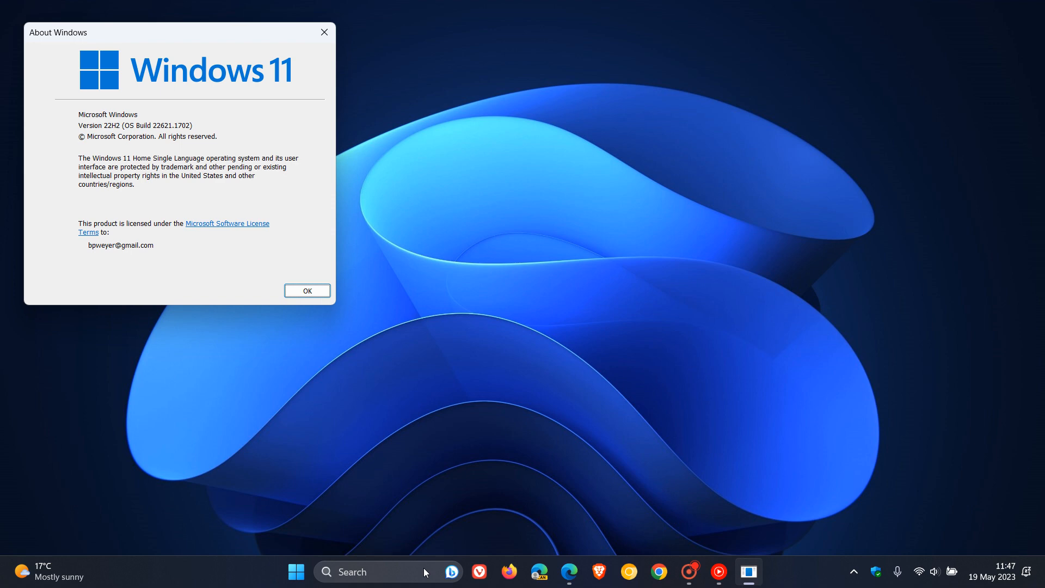
pyautogui.moveTo(253, 47)
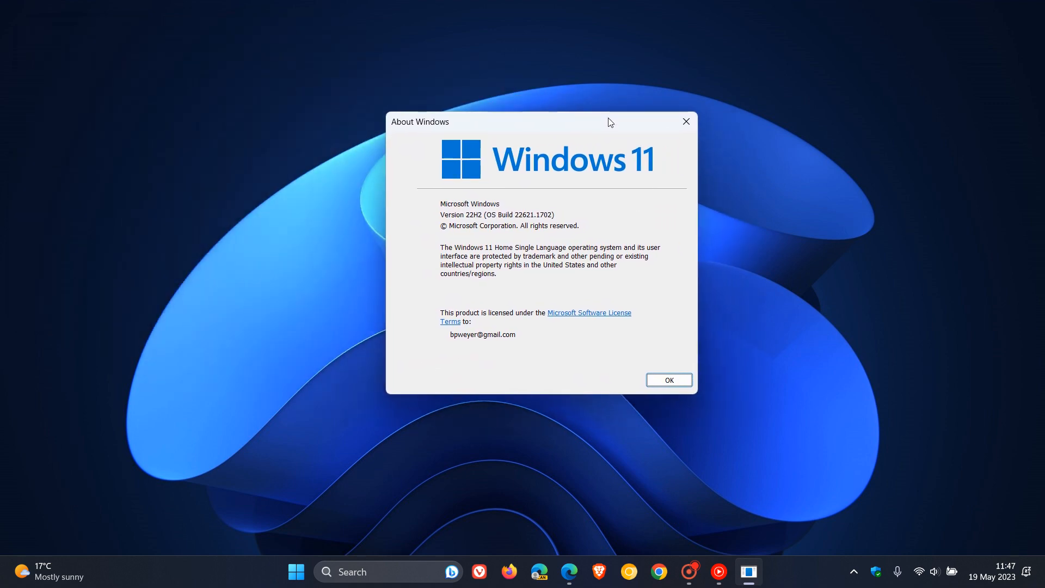
pyautogui.moveTo(577, 248)
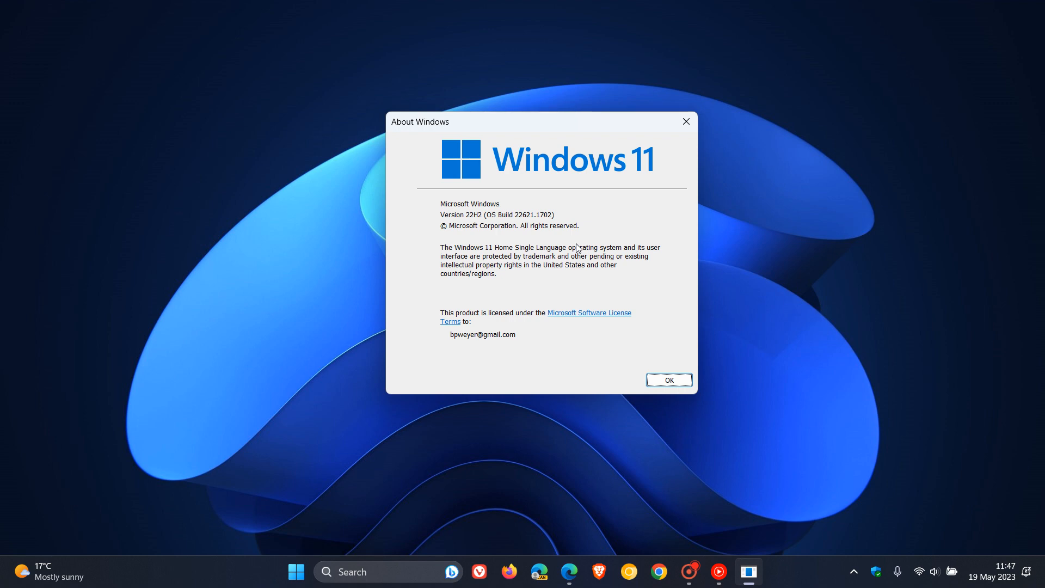
pyautogui.moveTo(589, 251)
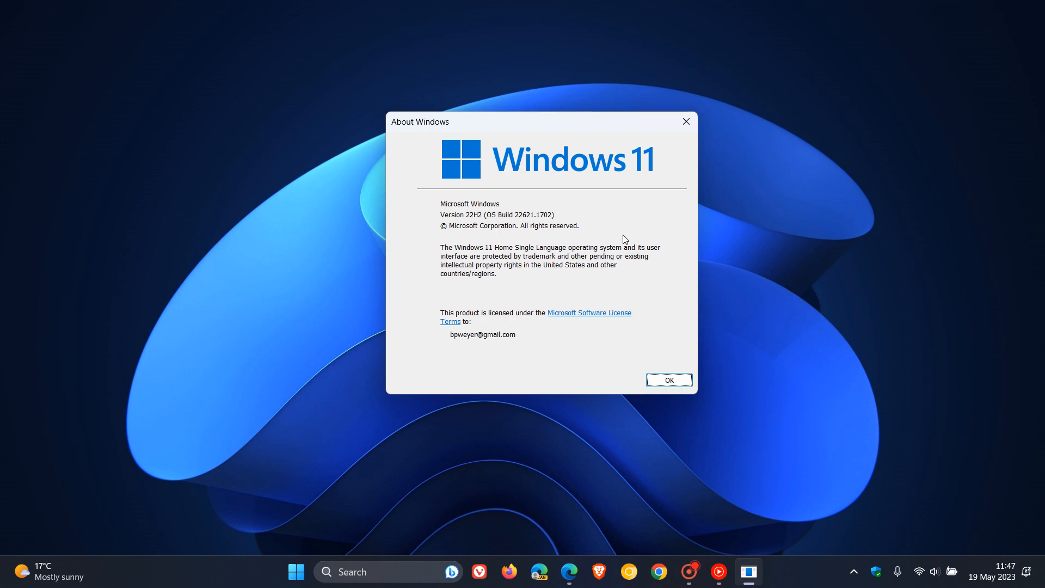
pyautogui.moveTo(647, 227)
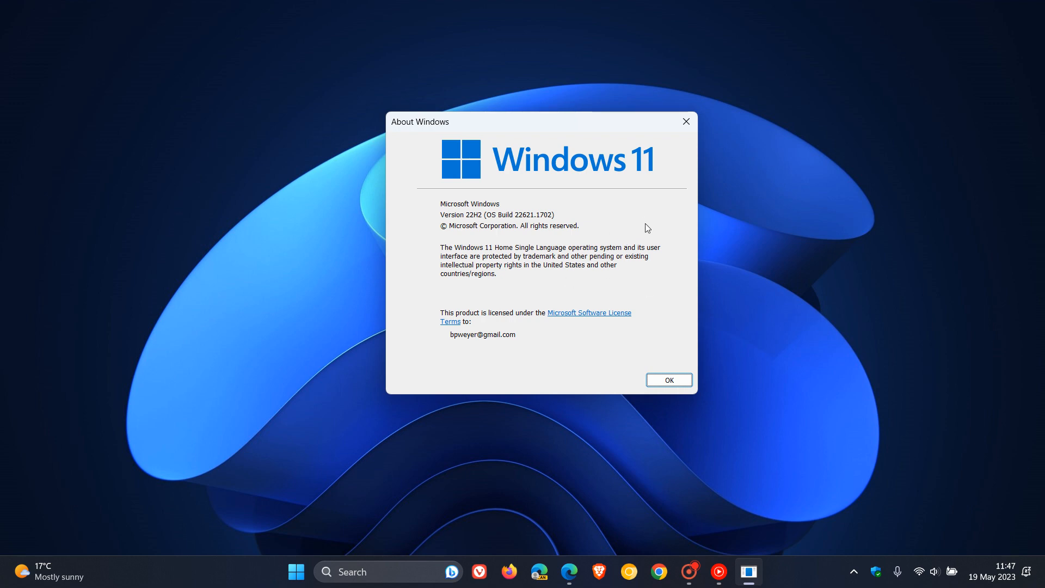
pyautogui.moveTo(661, 227)
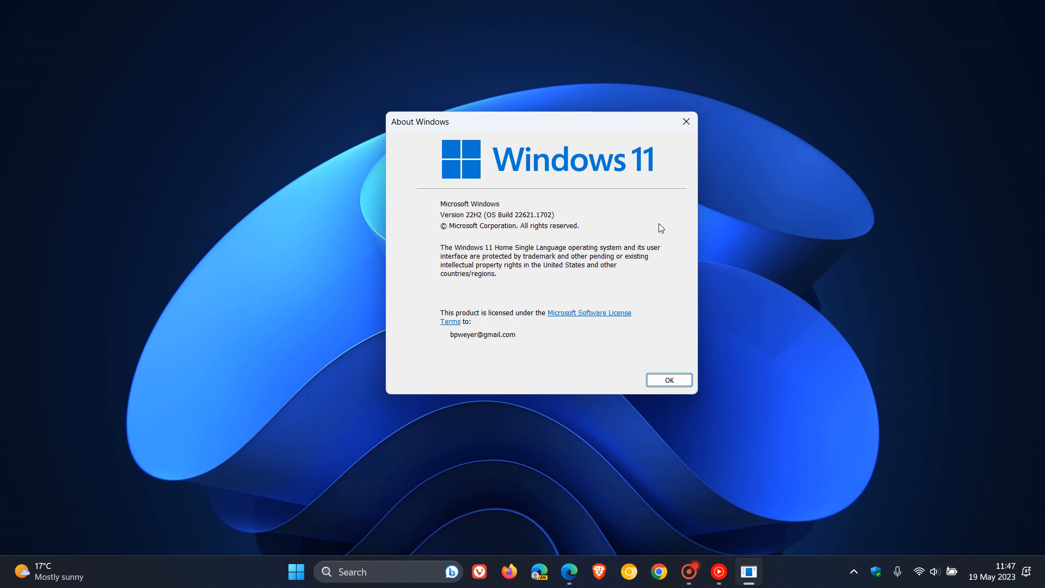
pyautogui.moveTo(622, 222)
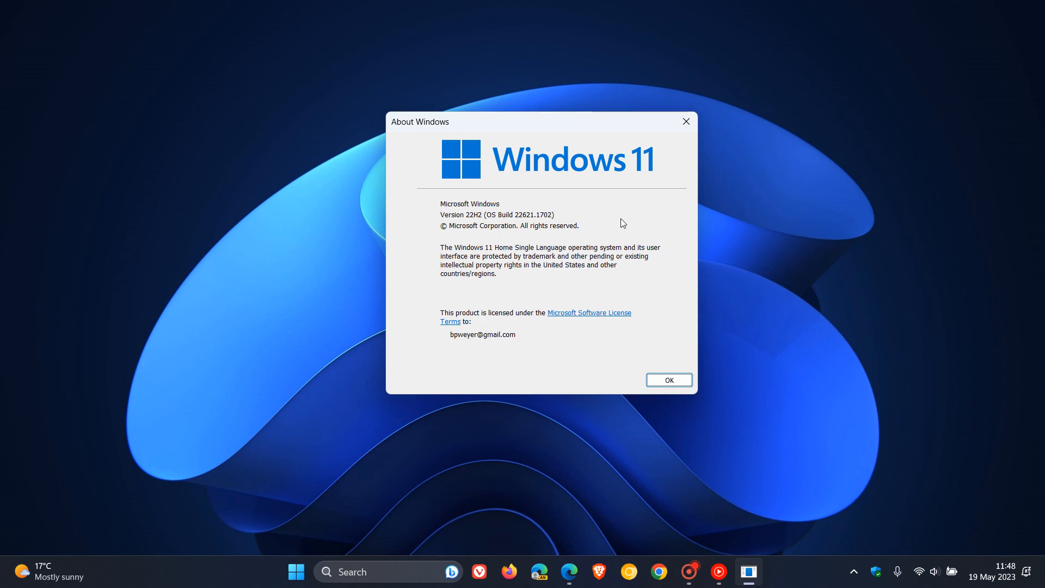
pyautogui.moveTo(470, 236)
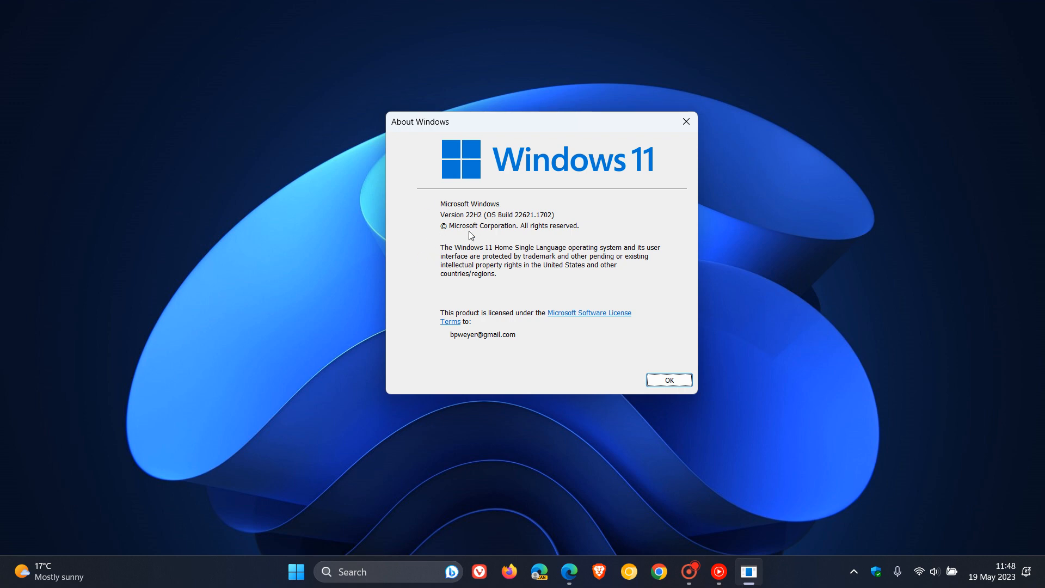
pyautogui.moveTo(478, 204)
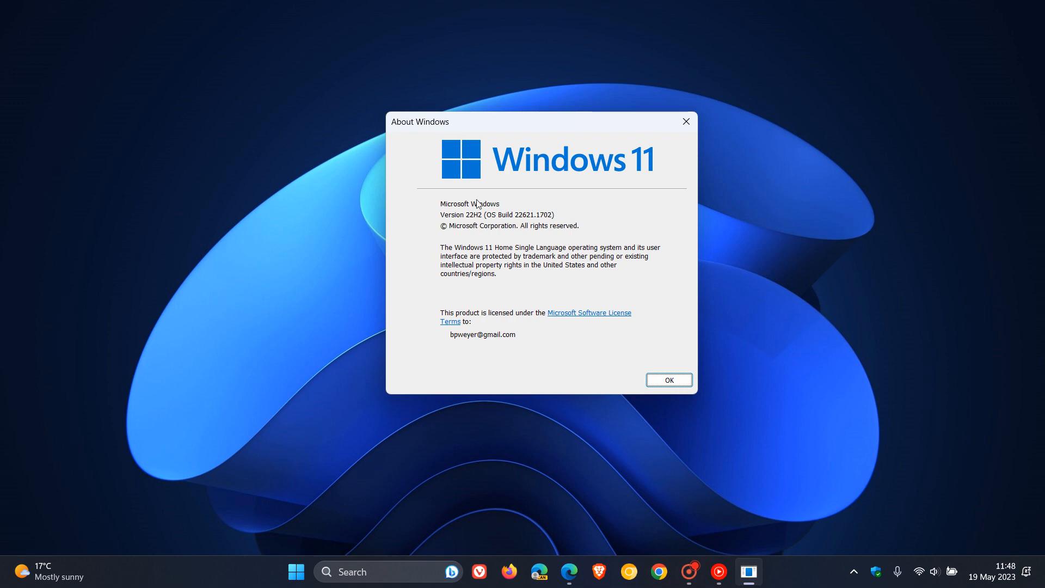
pyautogui.moveTo(606, 200)
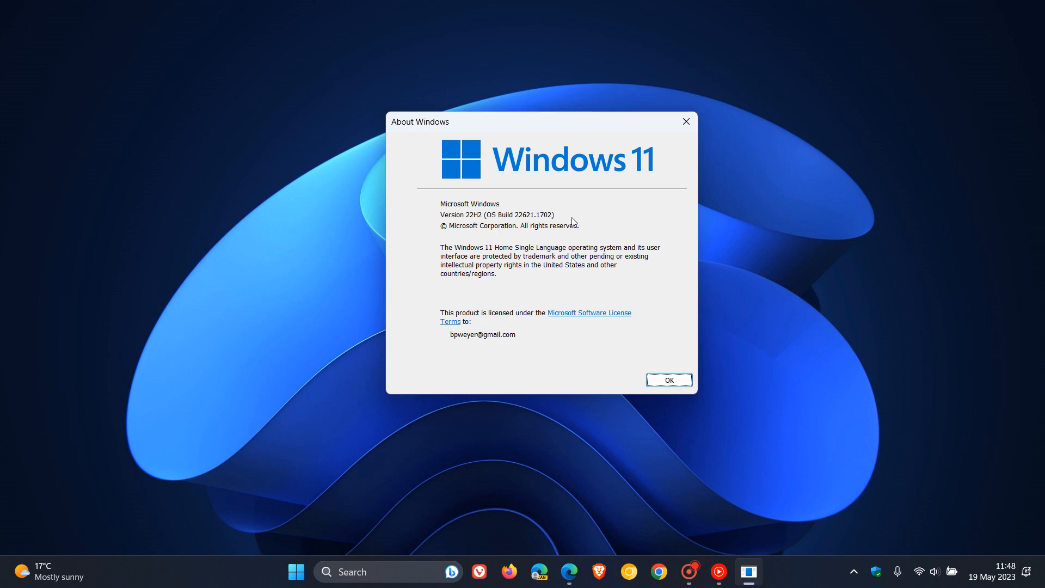
pyautogui.moveTo(627, 217)
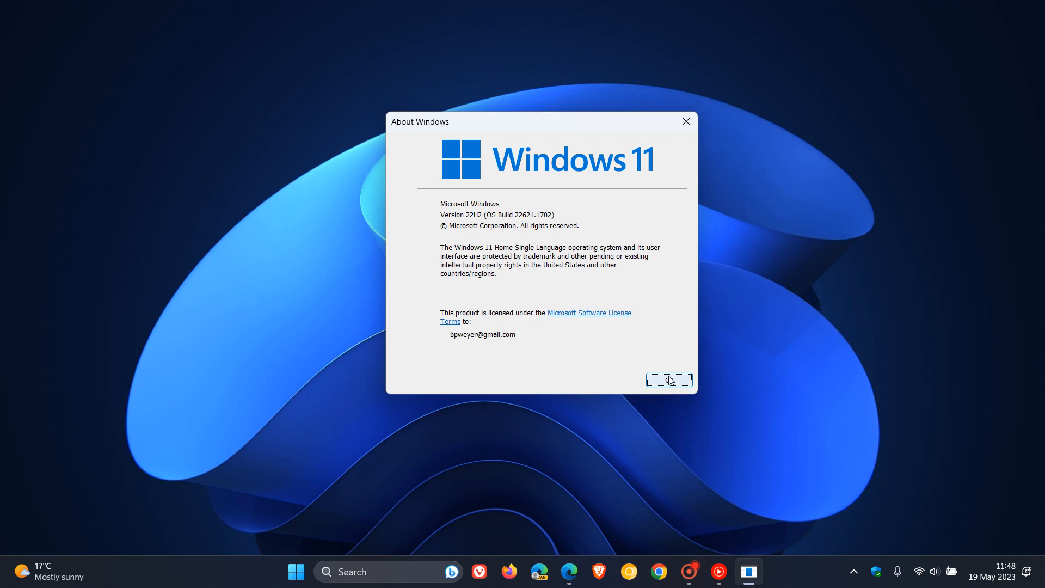
# Dismiss the About Windows dialog with OK, returning to the empty desktop.
pyautogui.click(668, 380)
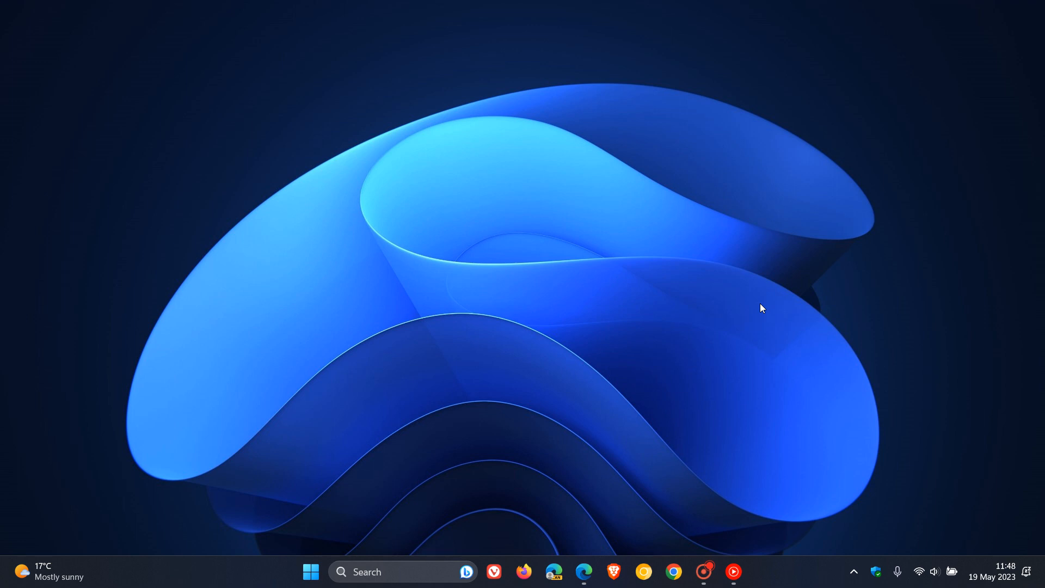
pyautogui.moveTo(688, 299)
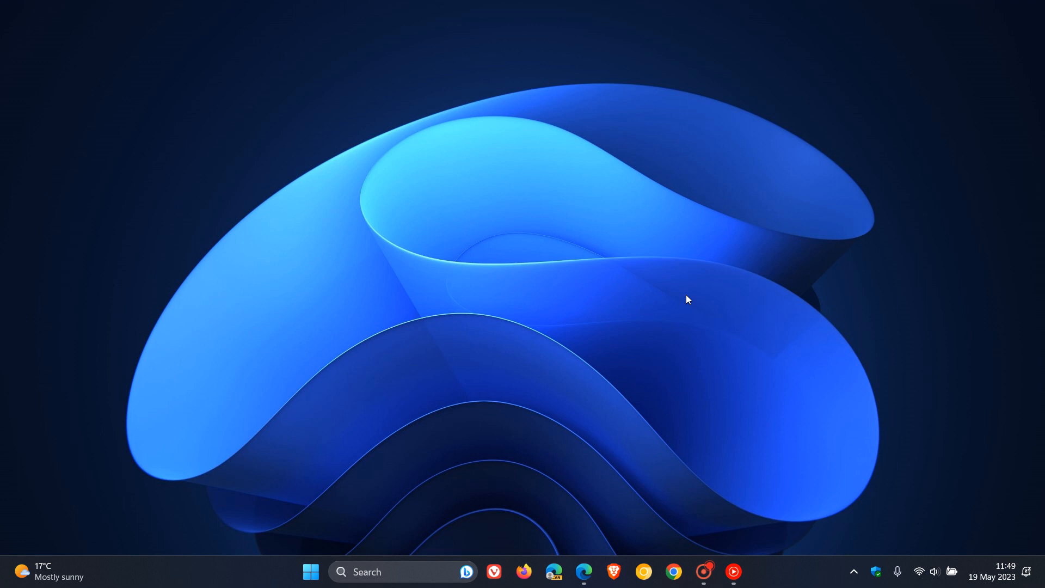
pyautogui.moveTo(724, 259)
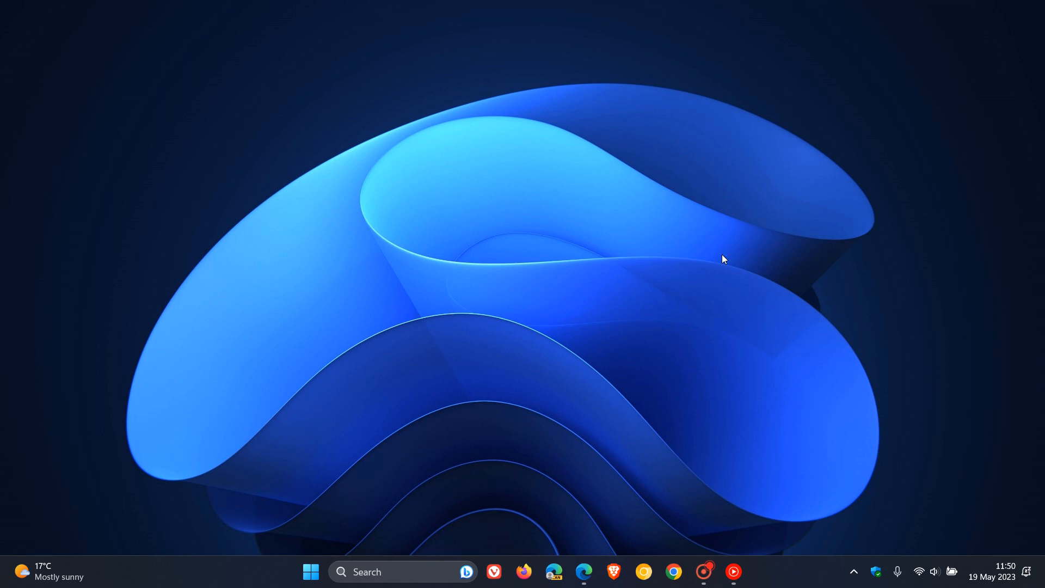
pyautogui.moveTo(725, 257)
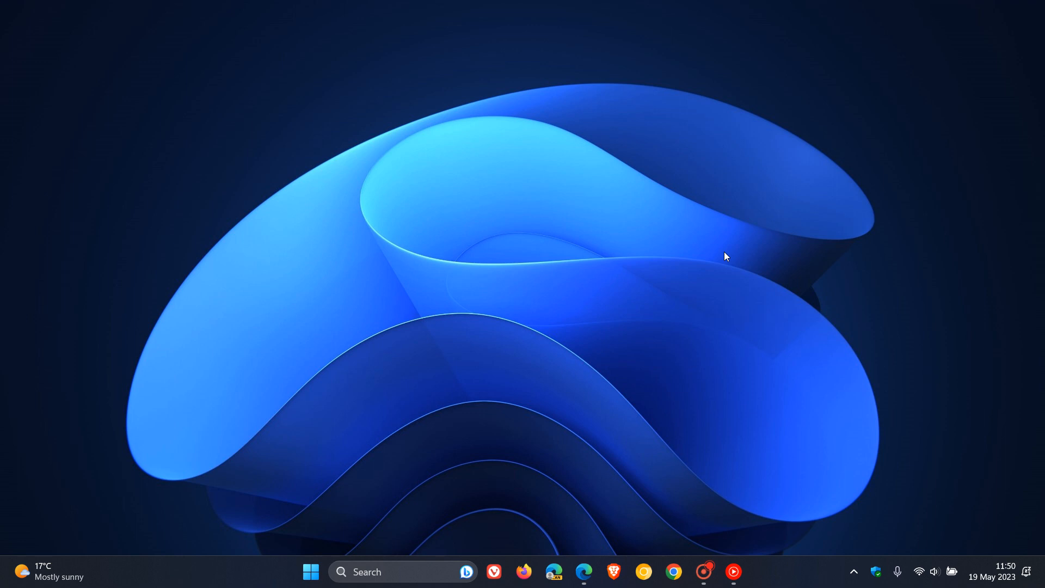
pyautogui.moveTo(333, 157)
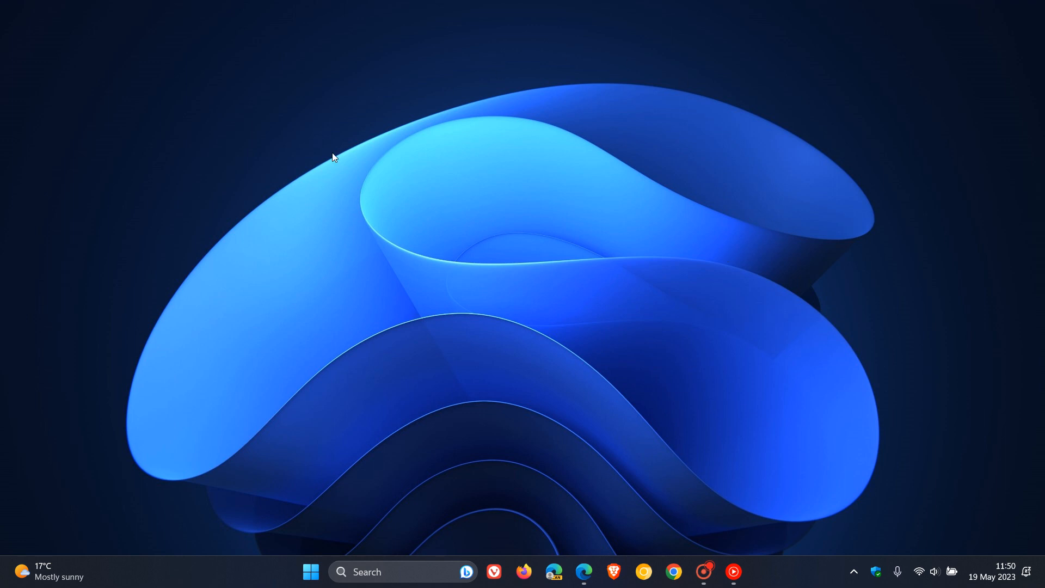
pyautogui.moveTo(640, 161)
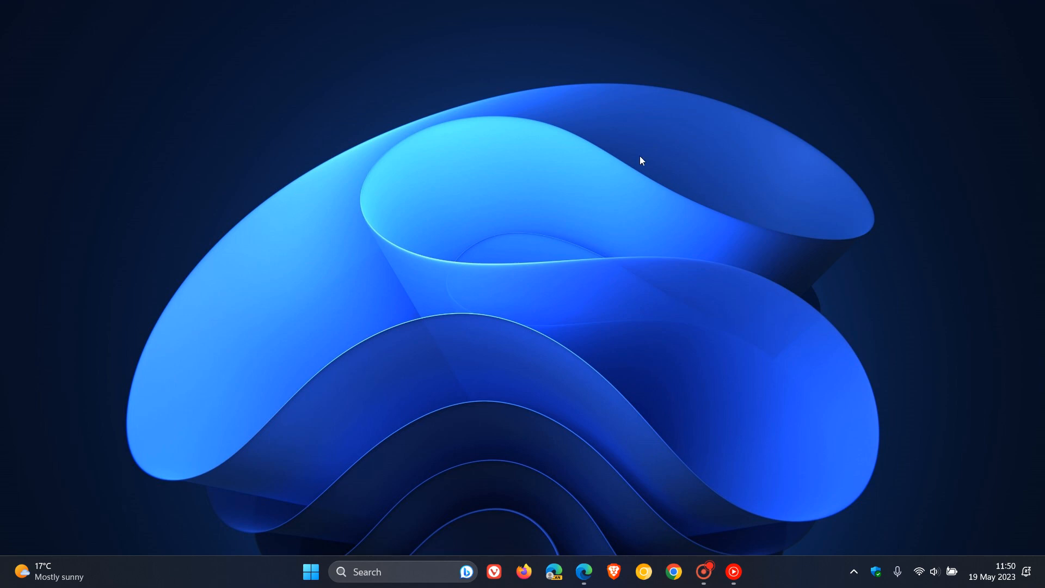